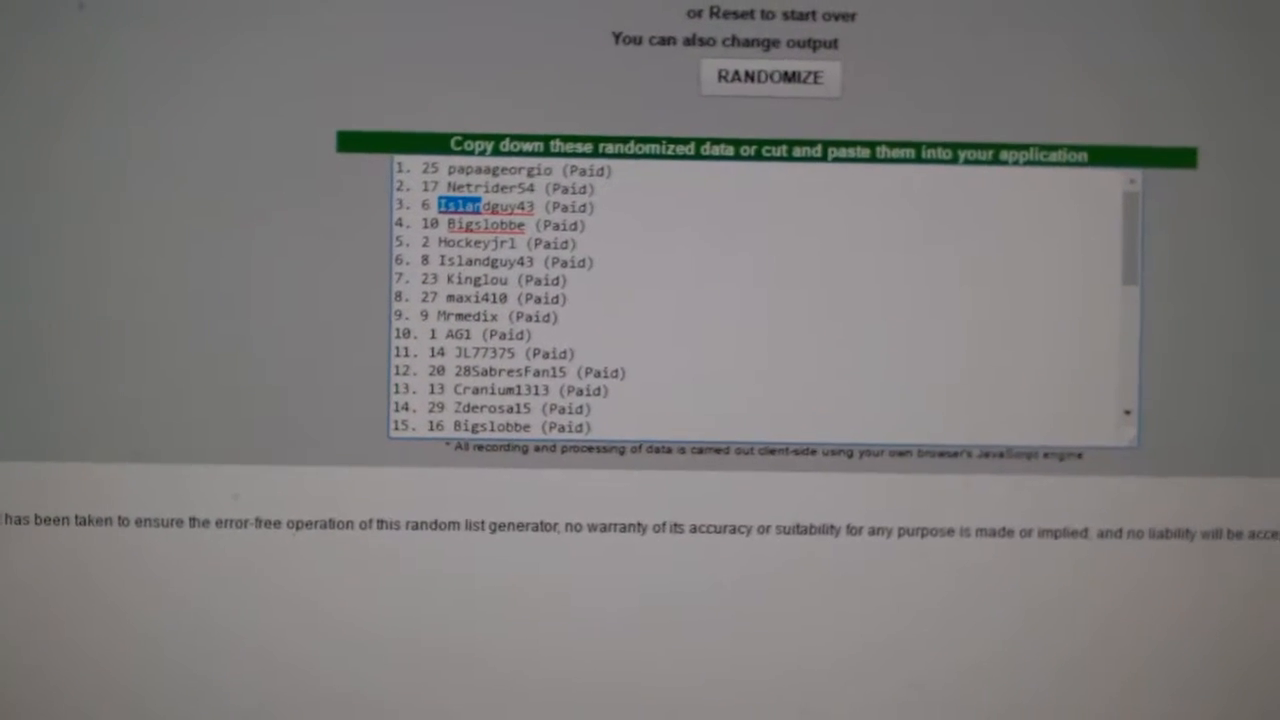
Reshuffle the participant names and bring up a randomized hockey team list
left_click(770, 78)
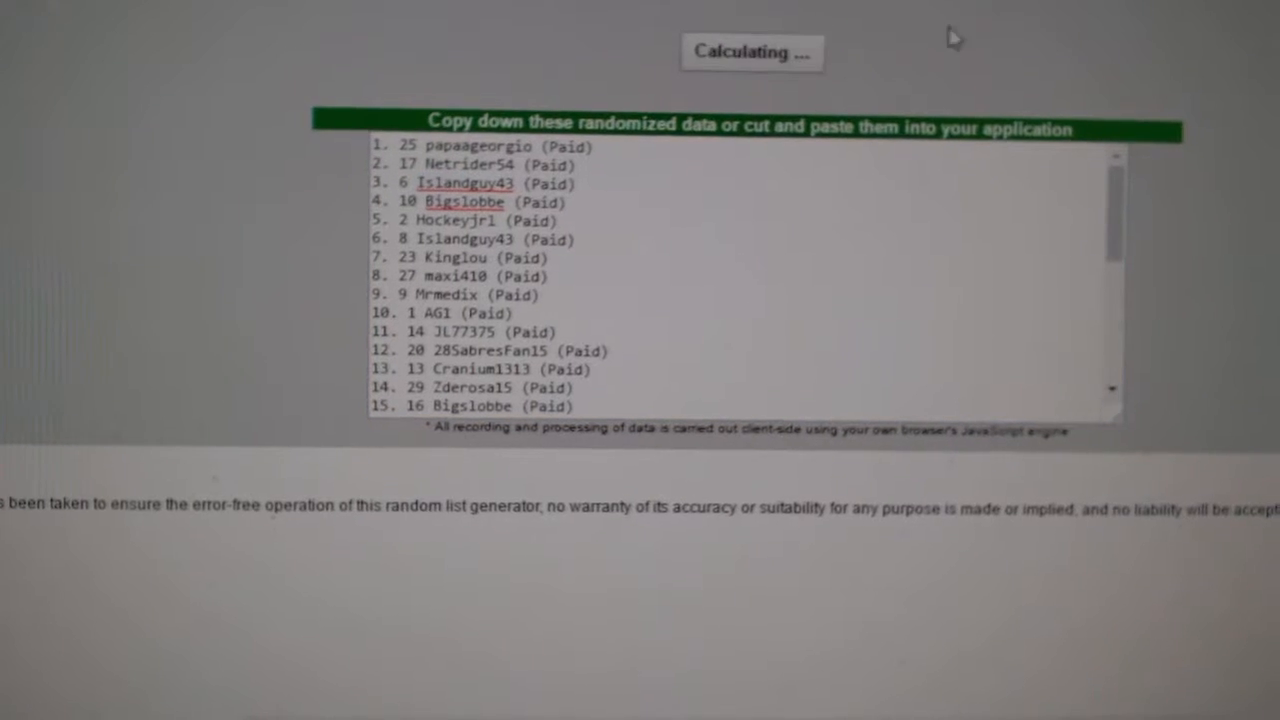
left_click(752, 52)
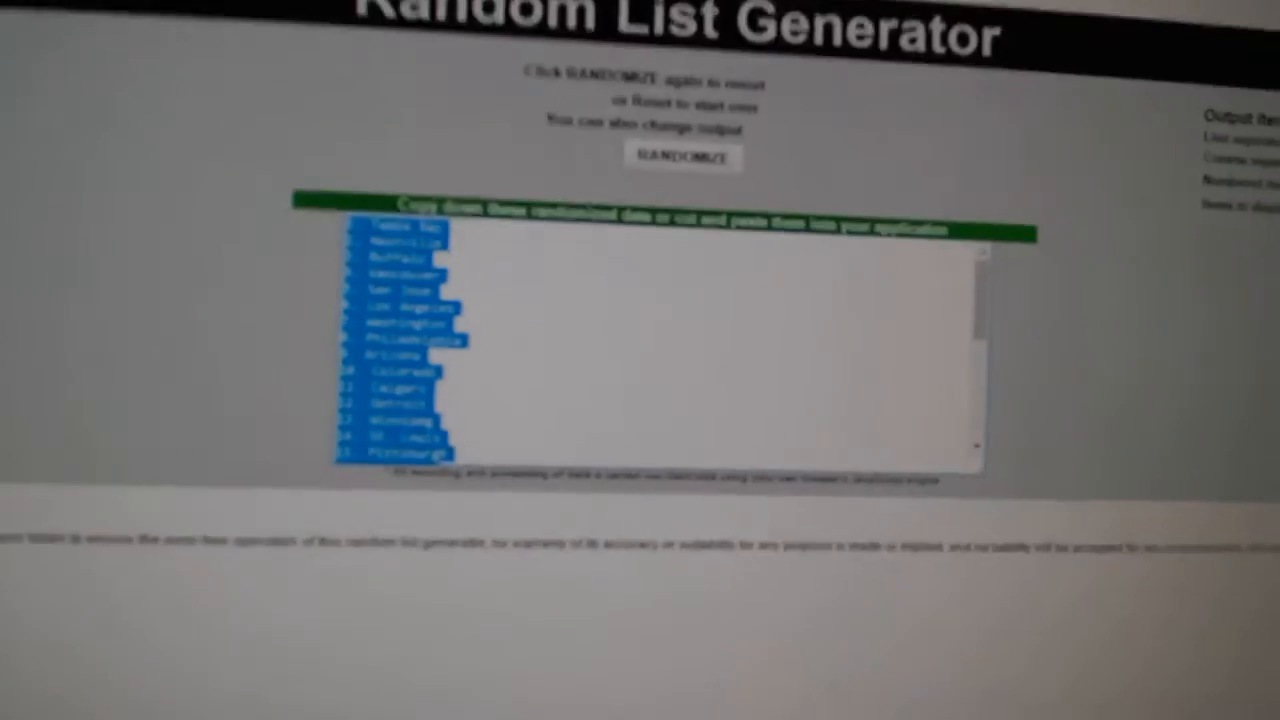
Regenerate the hockey team order with RANDOMIZE
left_click(684, 157)
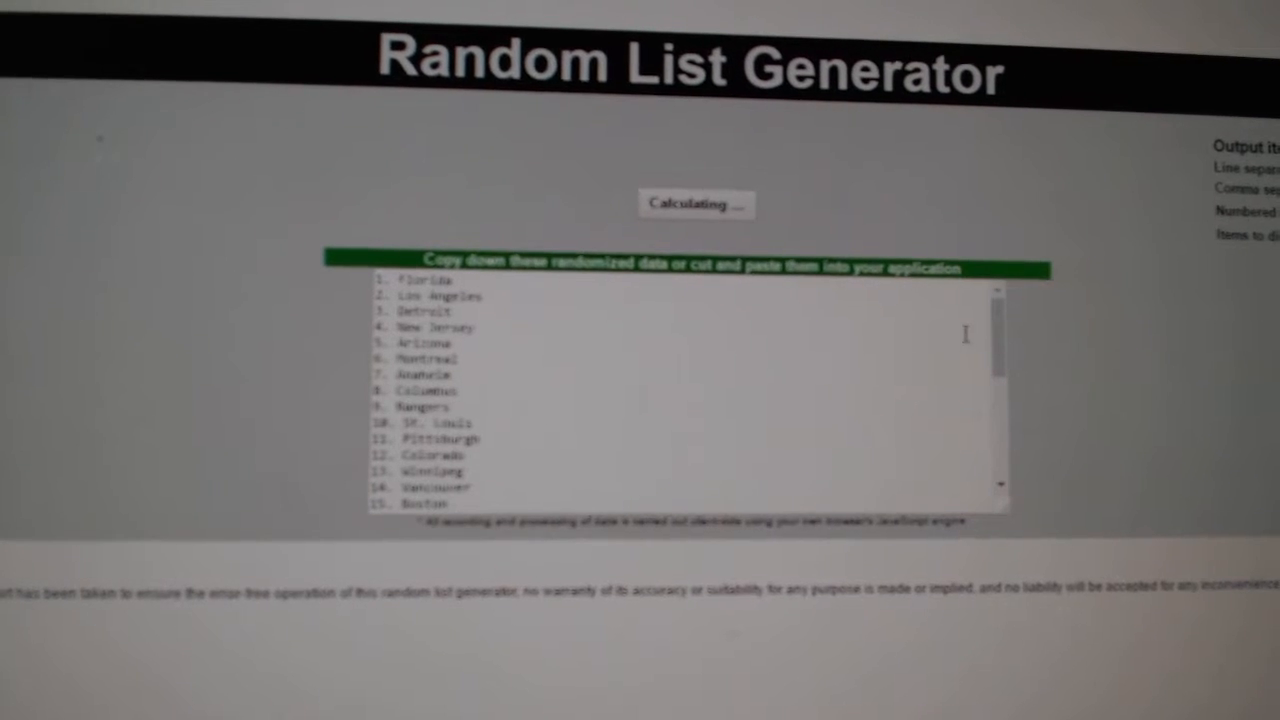
left_click(696, 204)
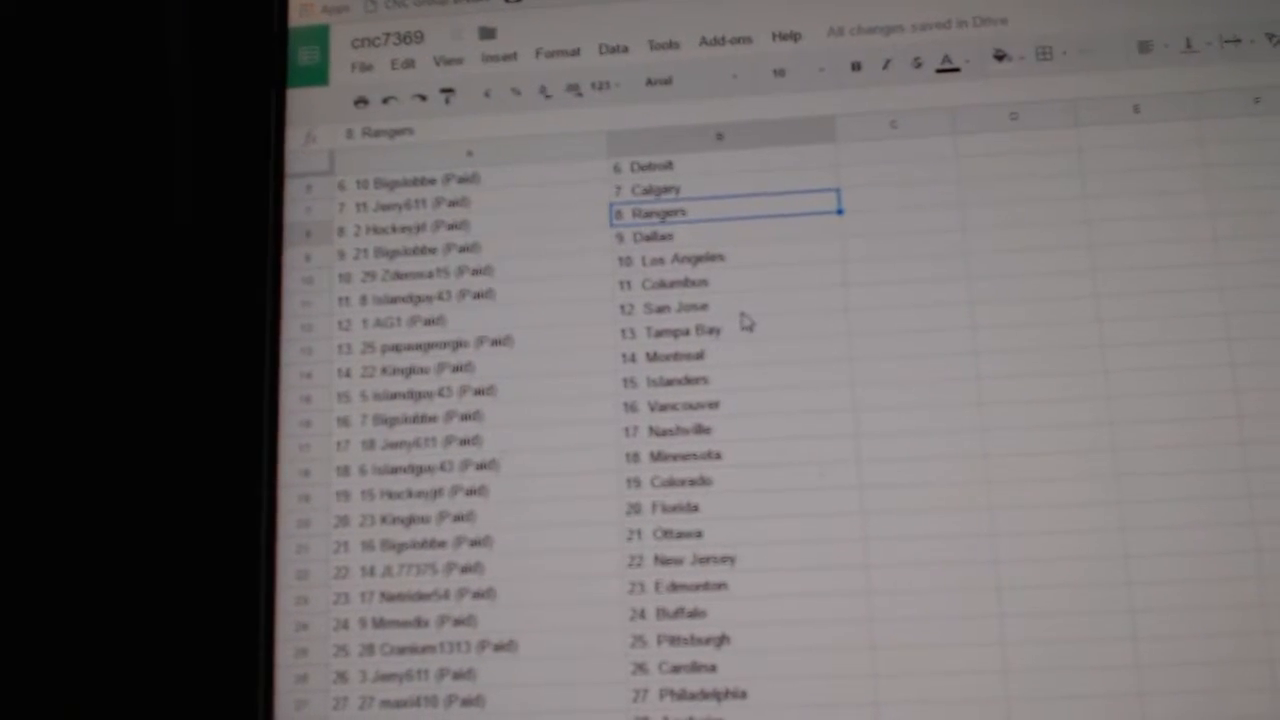
Scroll down column B to confirm all 30 name-team pairs reach row 30
left_click(730, 380)
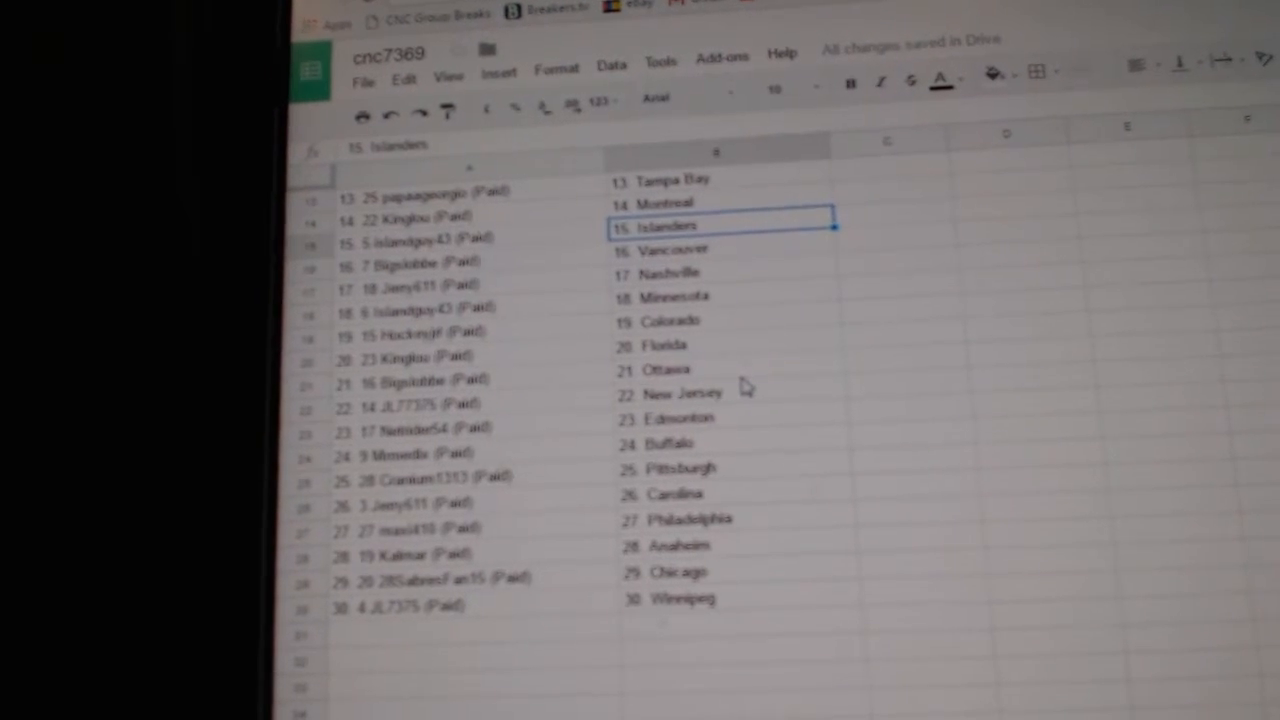
scroll("down", 3)
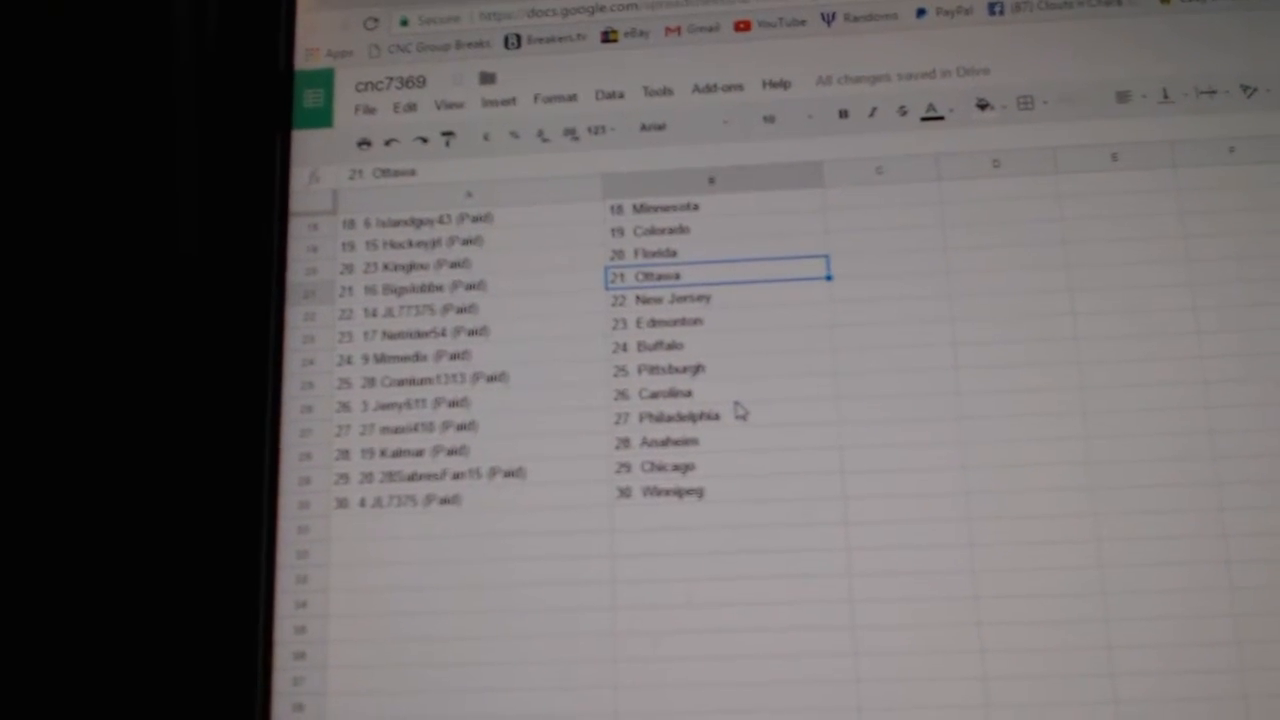